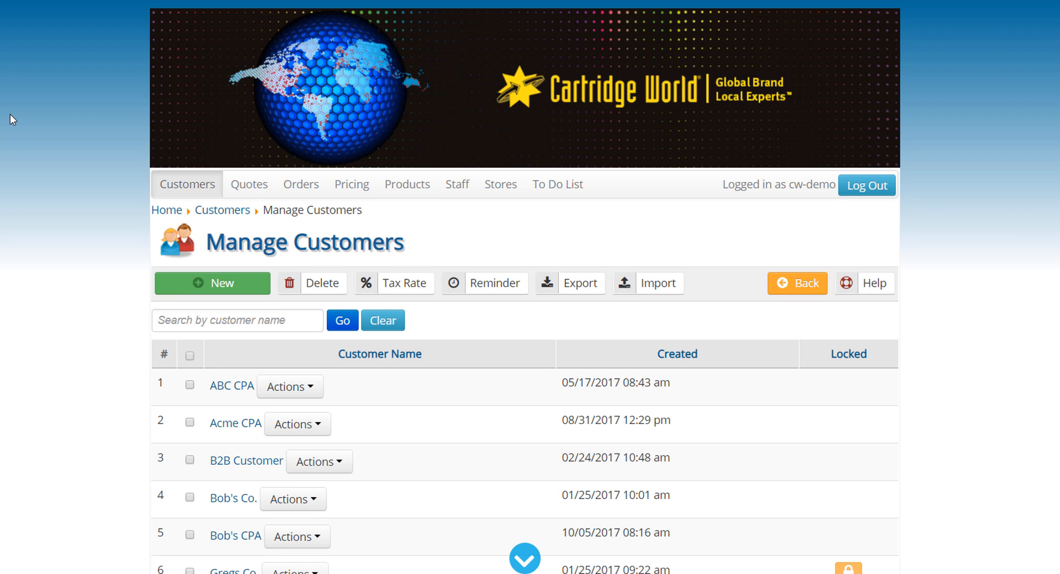
mouse_move(99, 210)
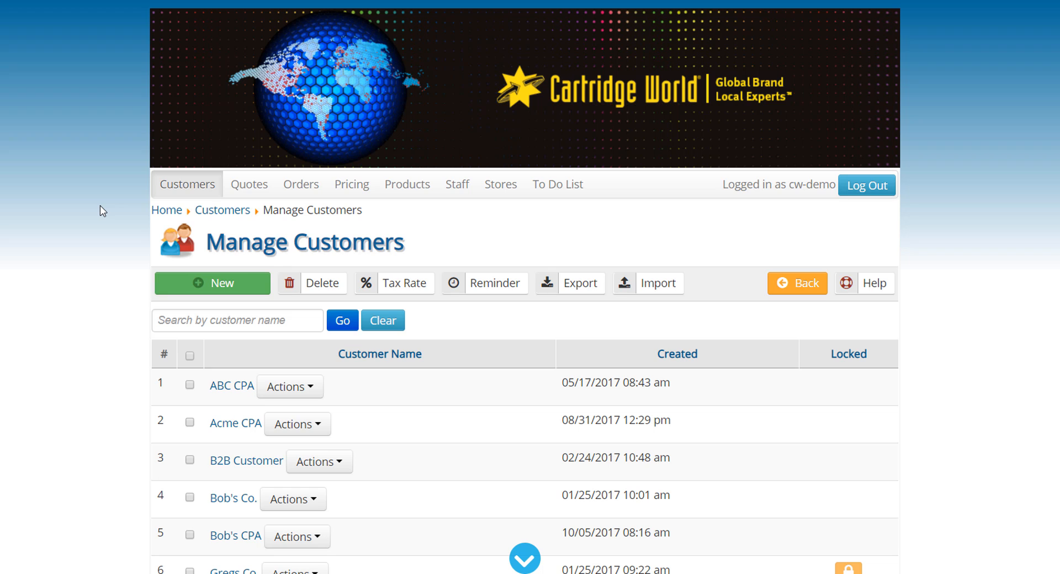
Step: Scroll to Pizza Planet and open its customer options menu
scroll("down", 3)
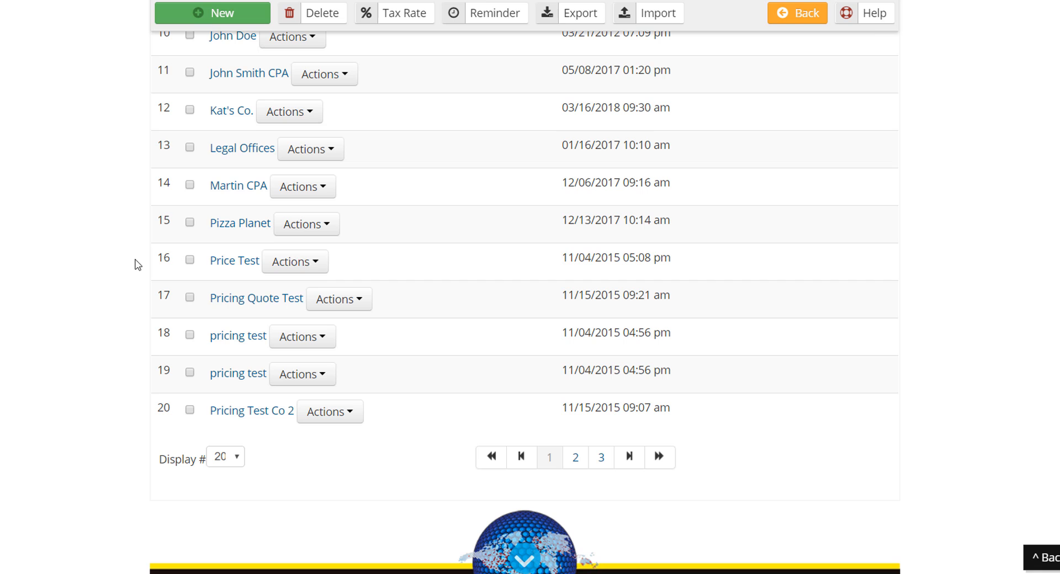
mouse_move(258, 225)
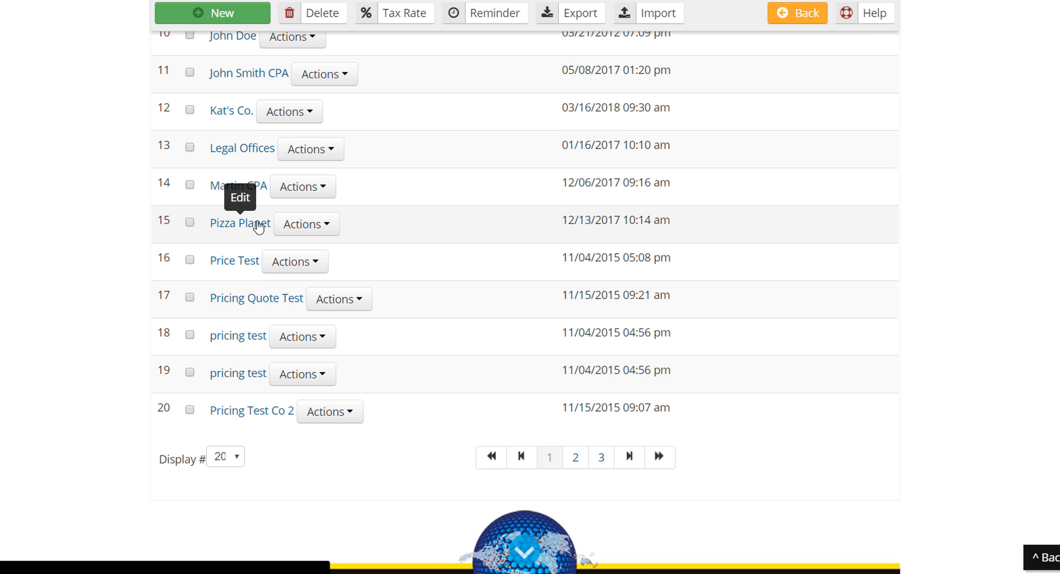
left_click(306, 224)
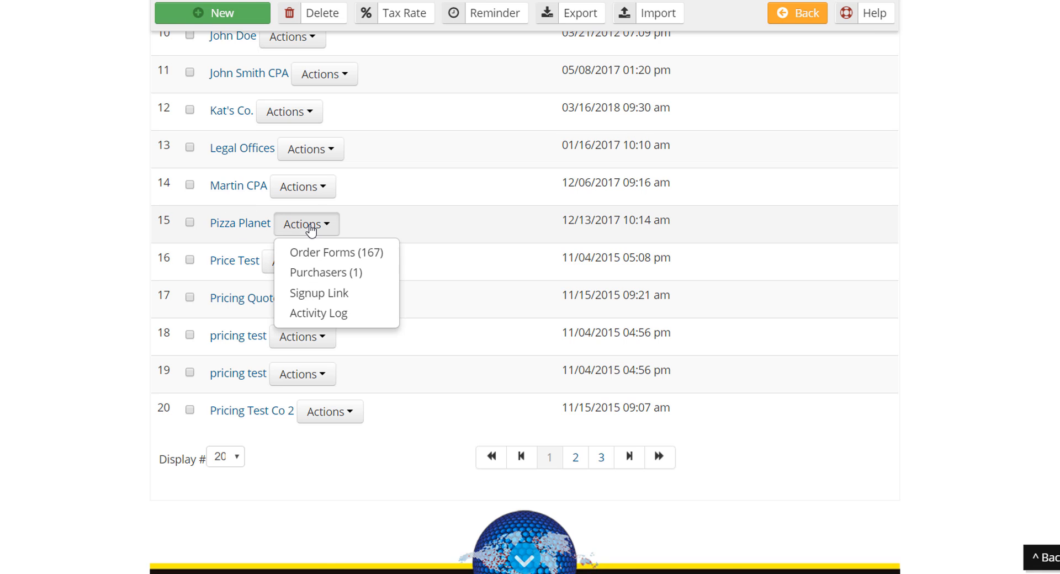
mouse_move(337, 252)
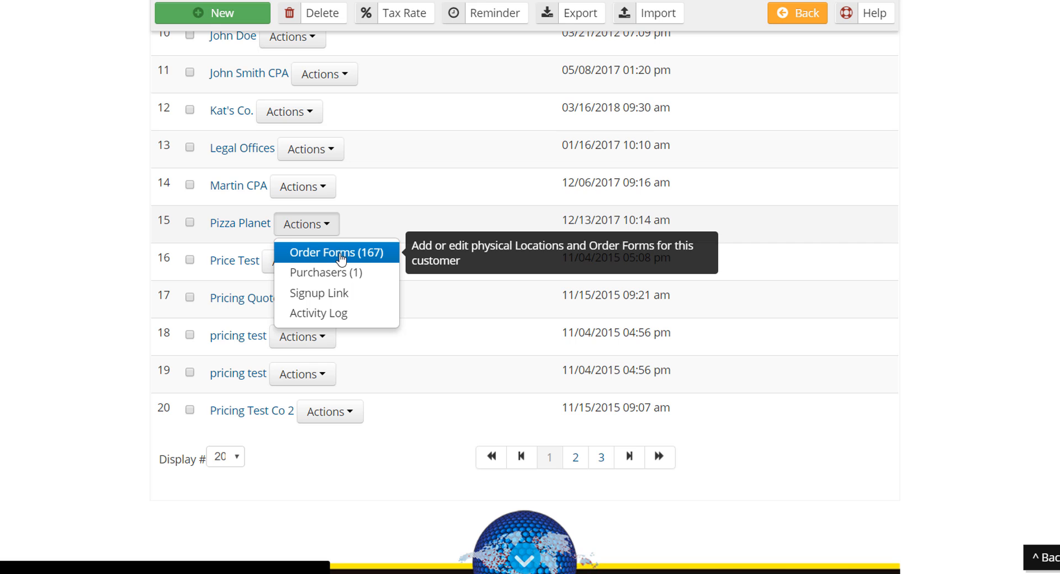
mouse_move(373, 262)
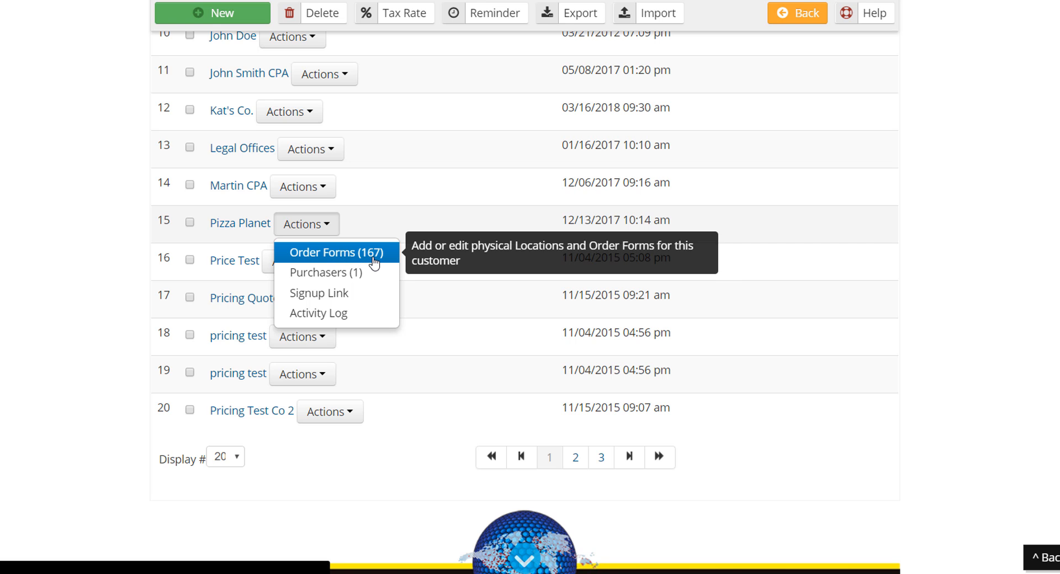
Step: Open Pizza Planet's order forms and view Purchasers (1) for the ALBANY location
left_click(335, 252)
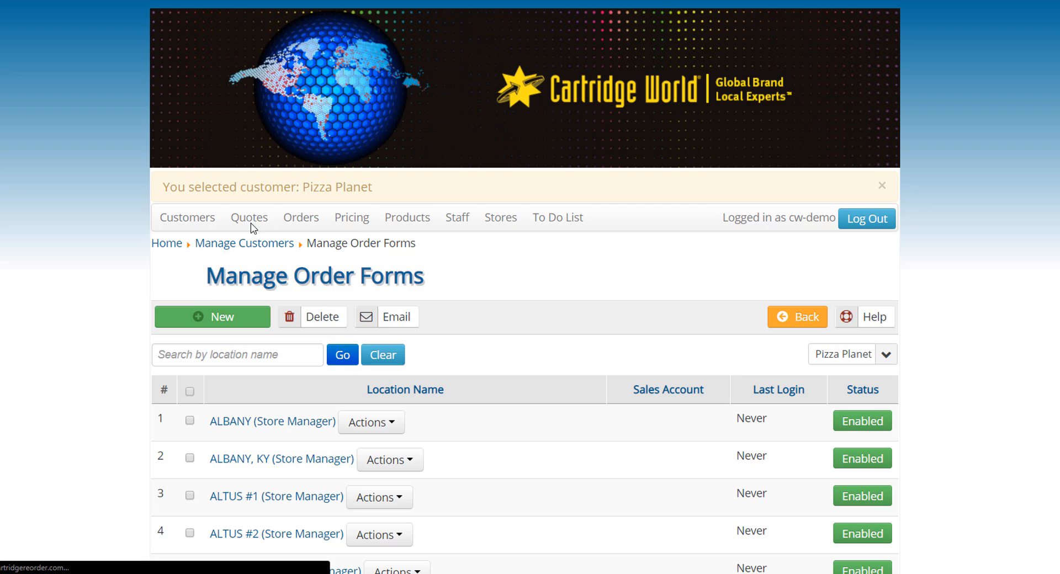
scroll("down", 3)
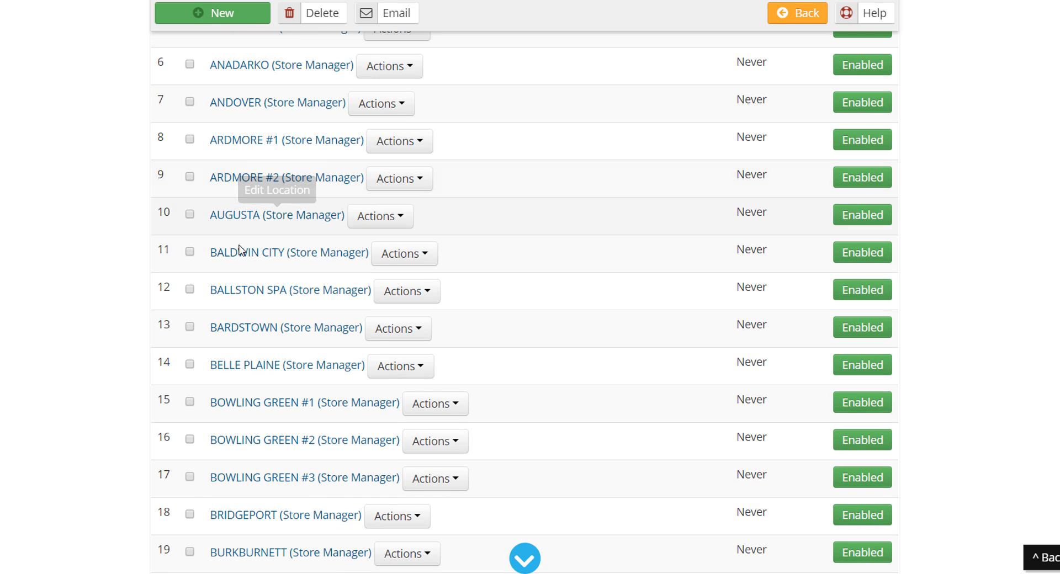
mouse_move(78, 295)
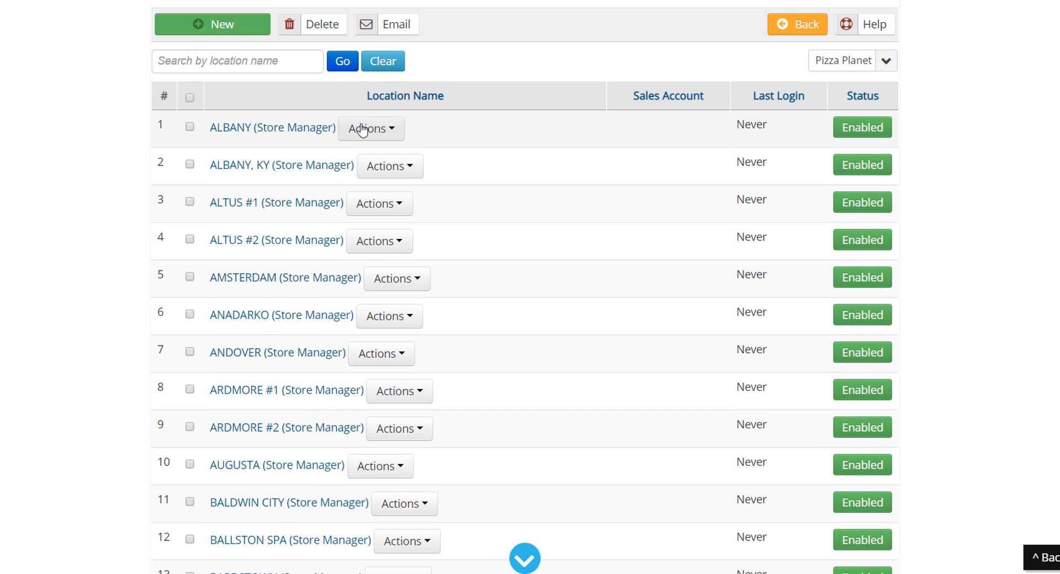
left_click(367, 129)
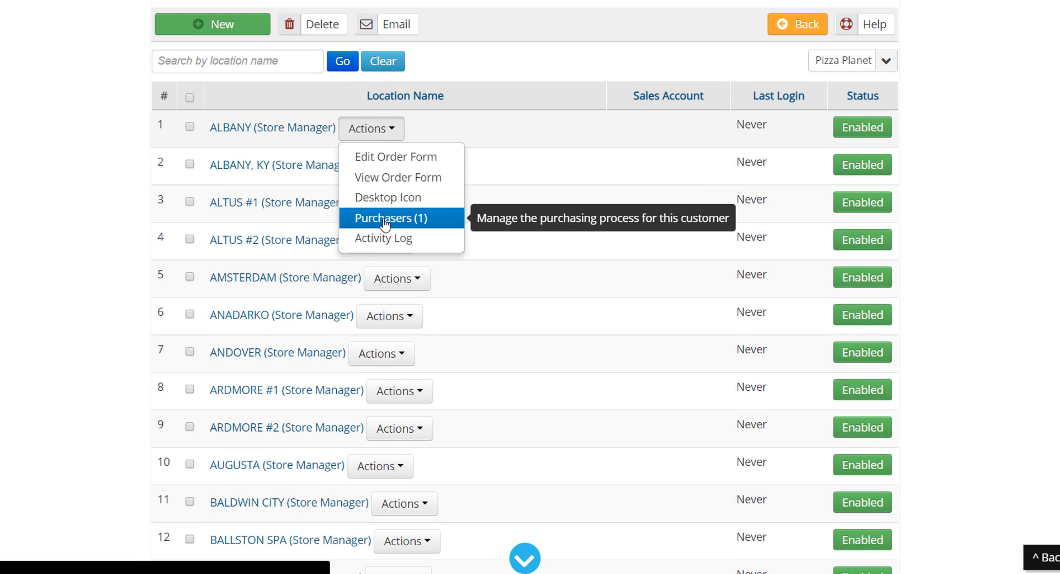
left_click(392, 218)
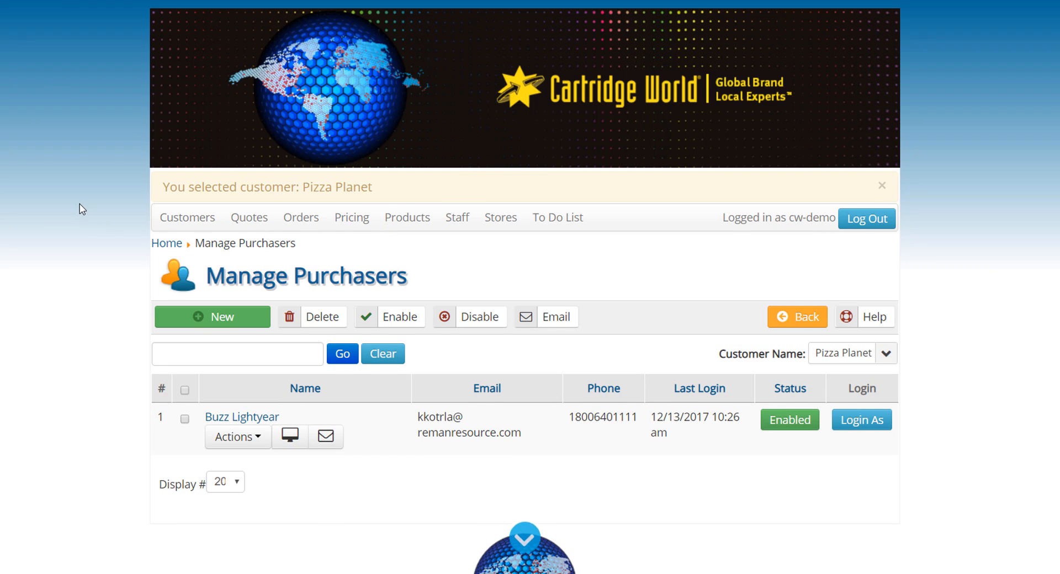
scroll("down", 3)
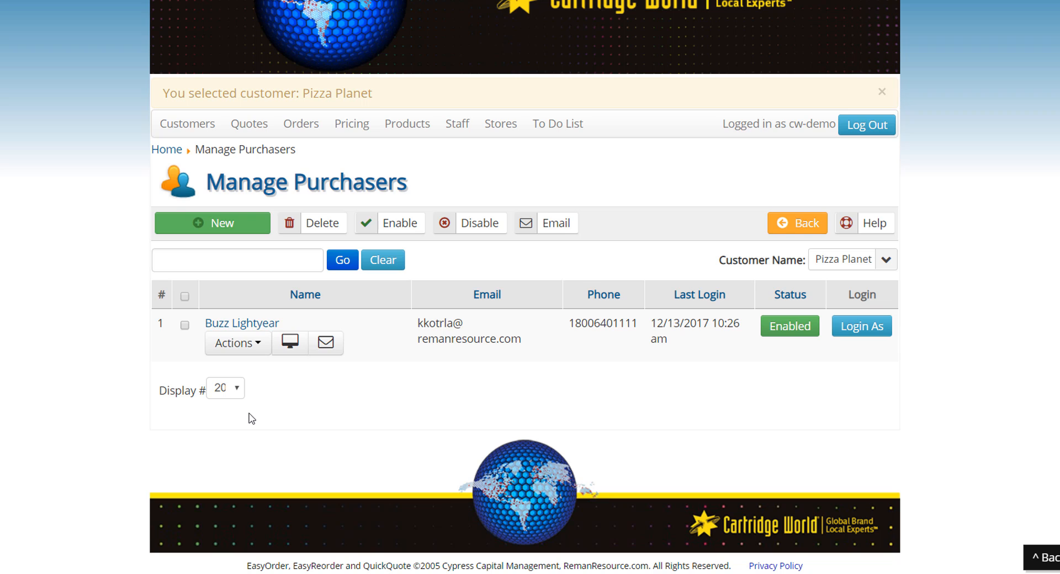
mouse_move(263, 380)
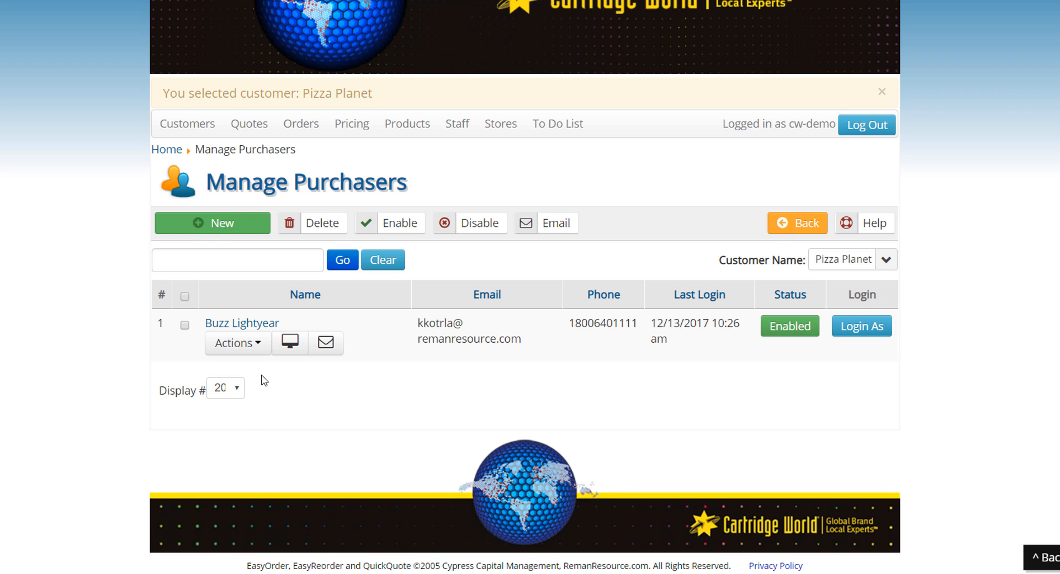
mouse_move(270, 383)
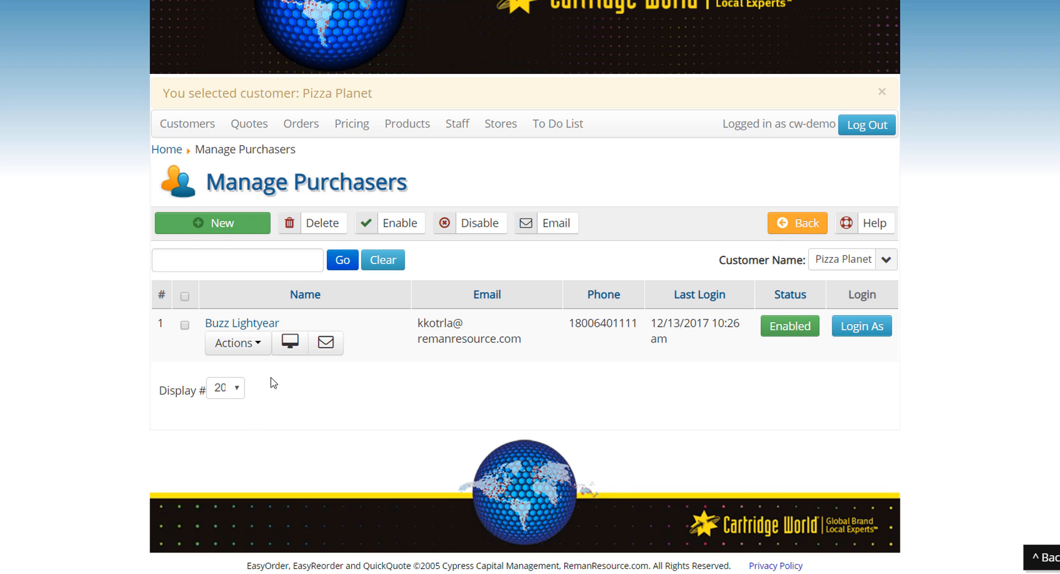
mouse_move(433, 319)
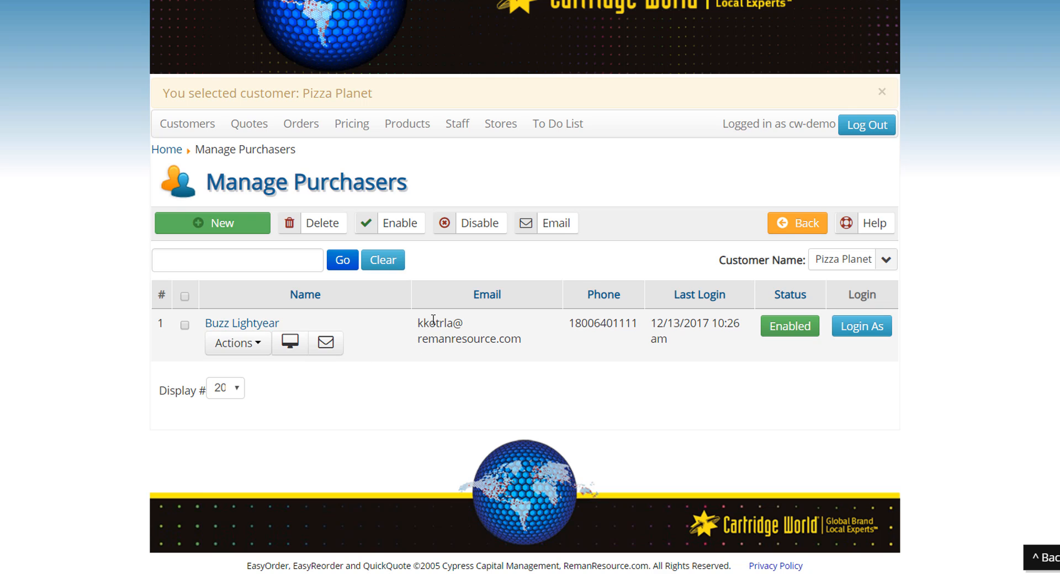
mouse_move(506, 357)
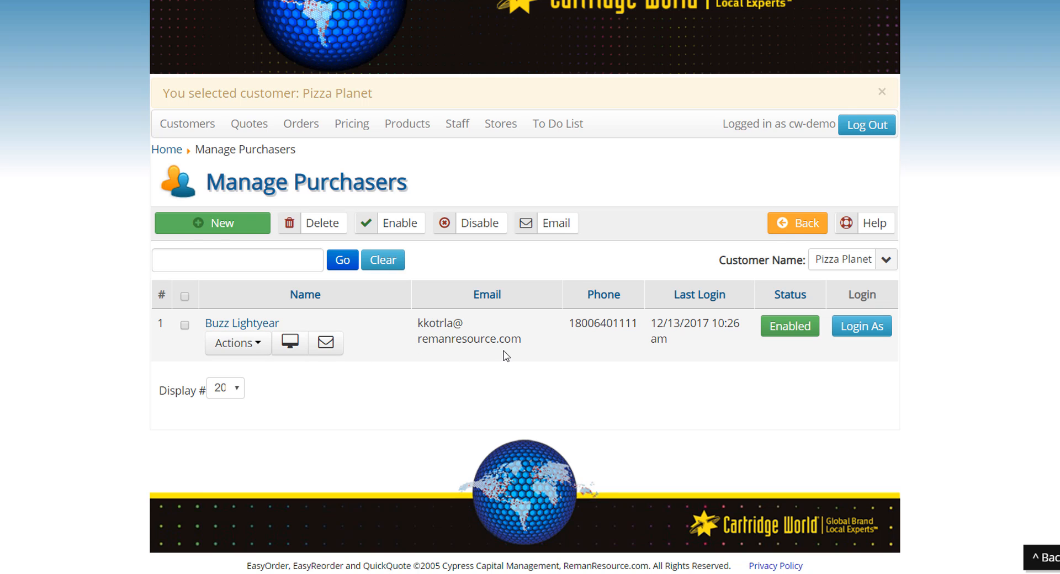